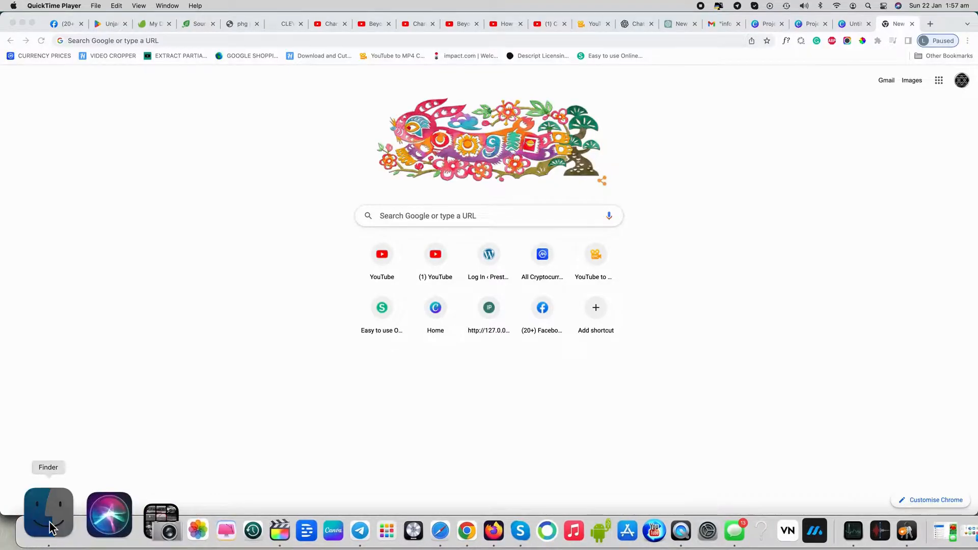
Bring up a Finder window showing the Applications folder.
click(47, 517)
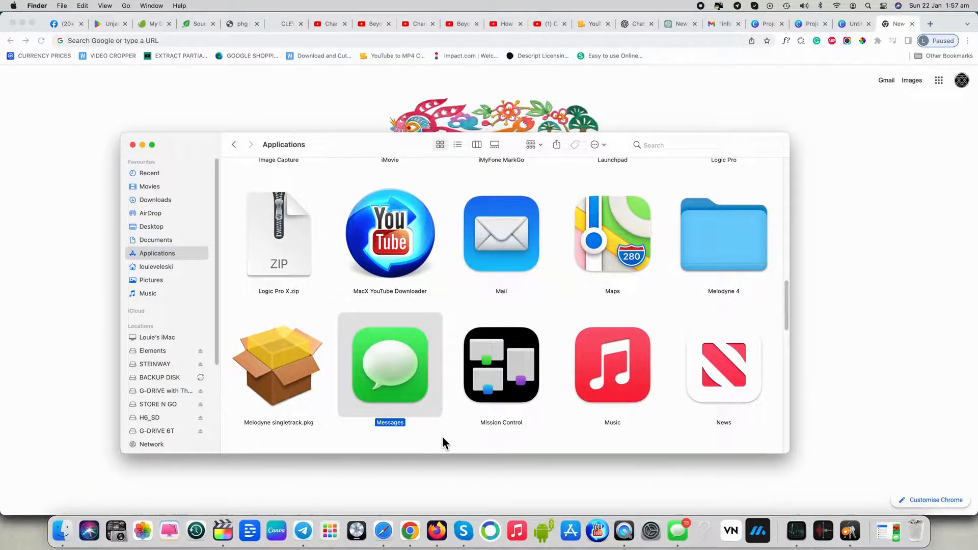
mouse_move(393, 371)
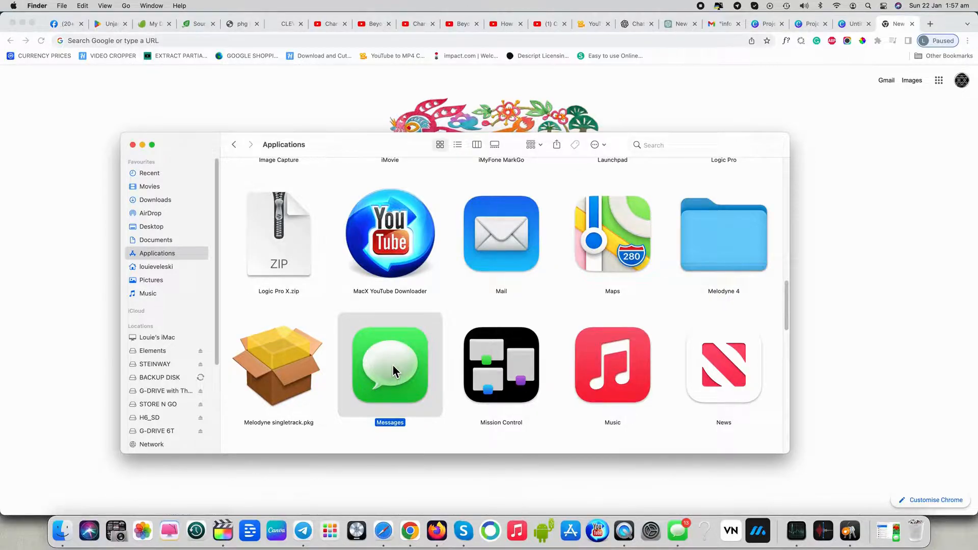
Launch Messages from Applications and enter 'Hello' in the open conversation.
double_click(390, 366)
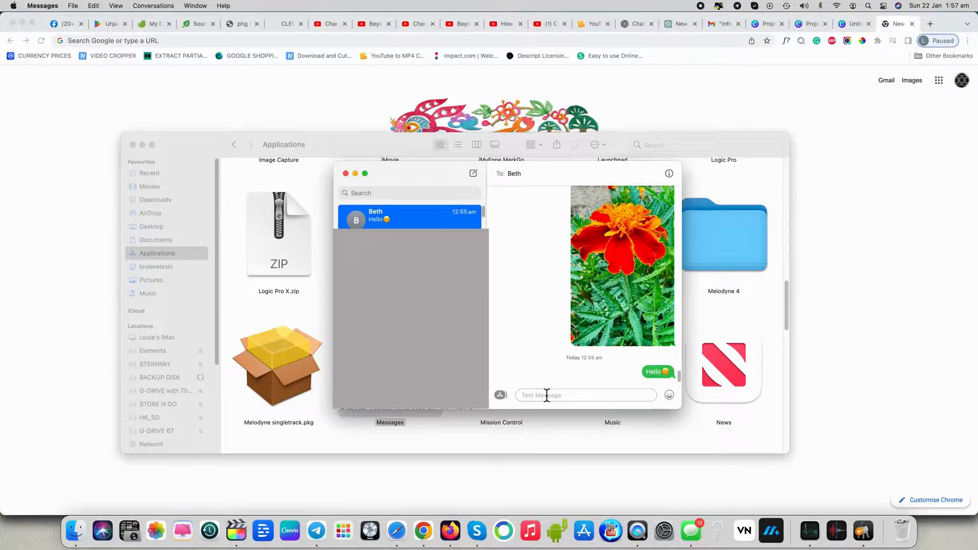
text(Hello)
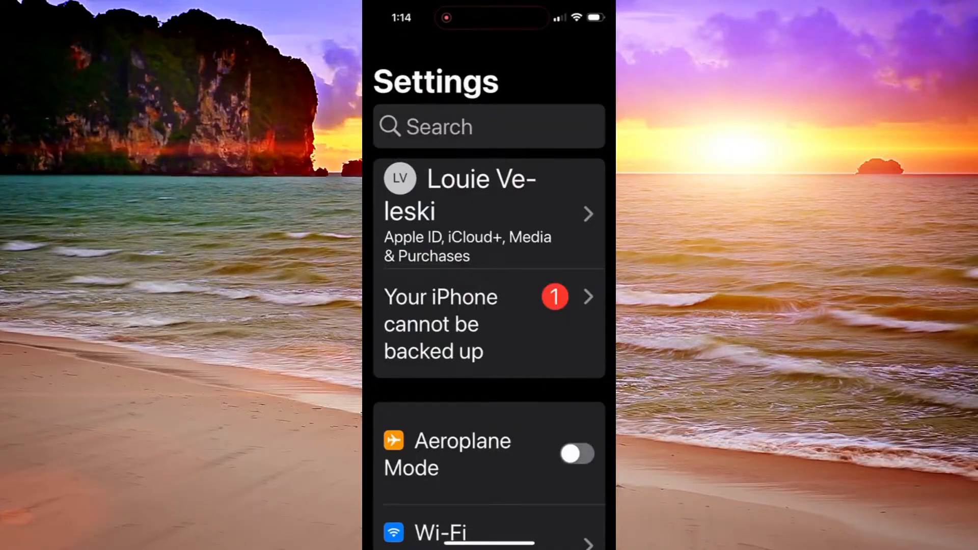
Scroll the iPhone Settings list down to the Messages entry.
scroll(down, 3)
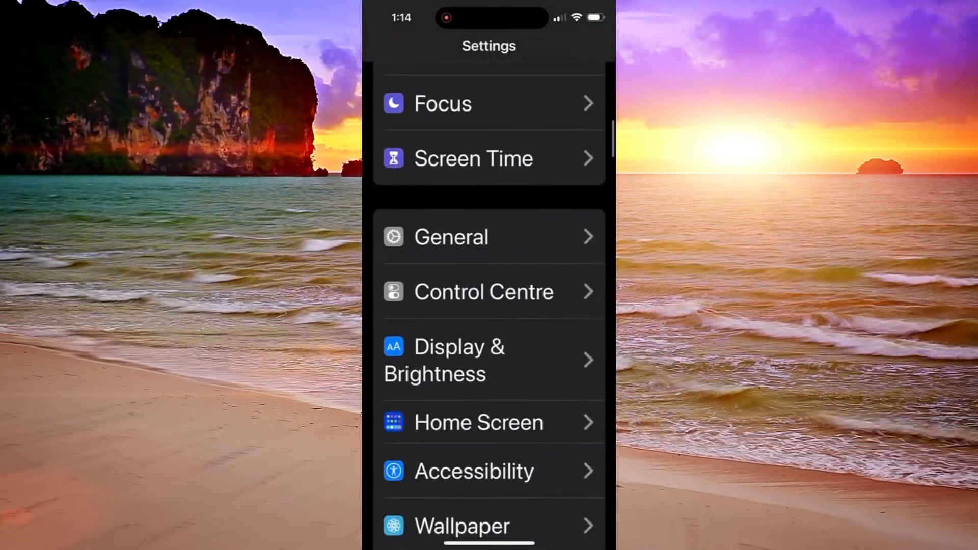
scroll(down, 3)
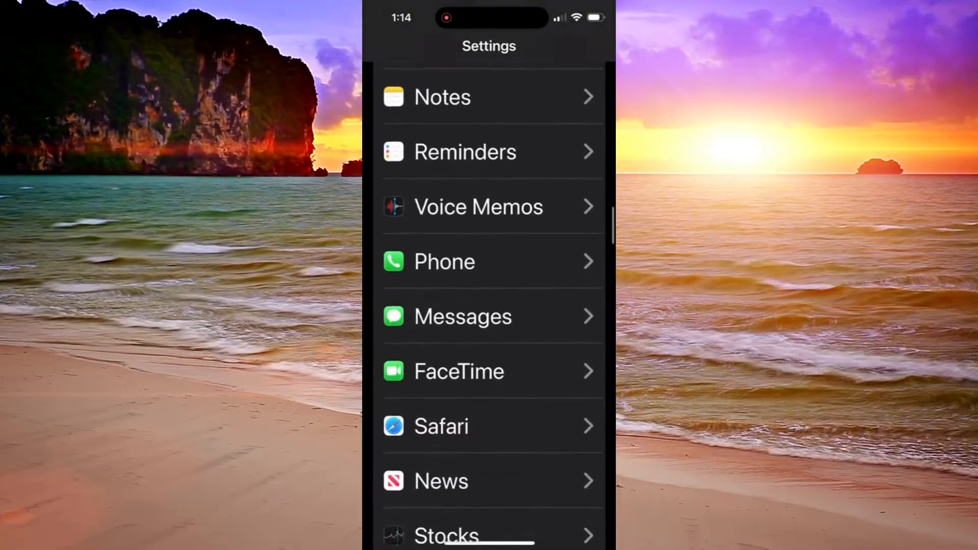
In Messages settings, show Text Message Forwarding with both the iMac and MacBook Pro enabled.
click(463, 316)
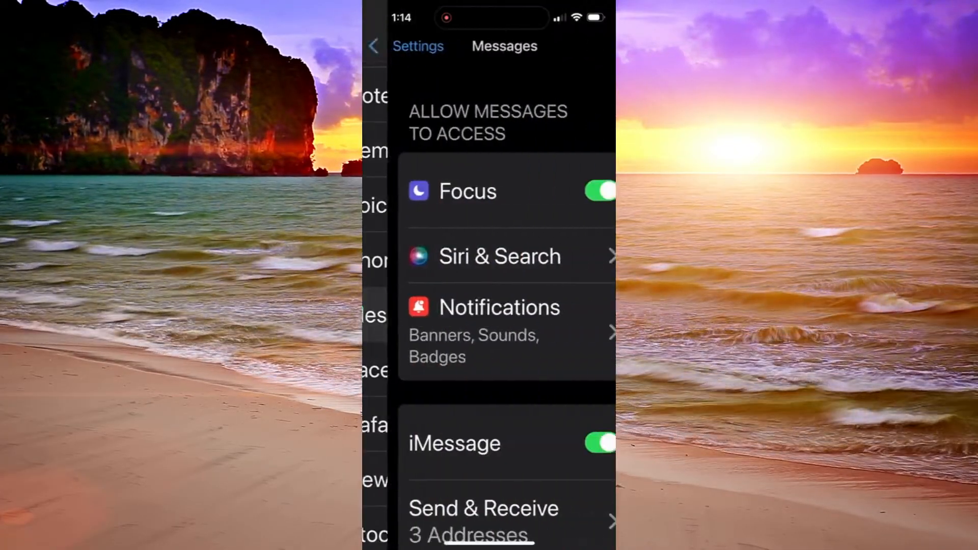
scroll(down, 3)
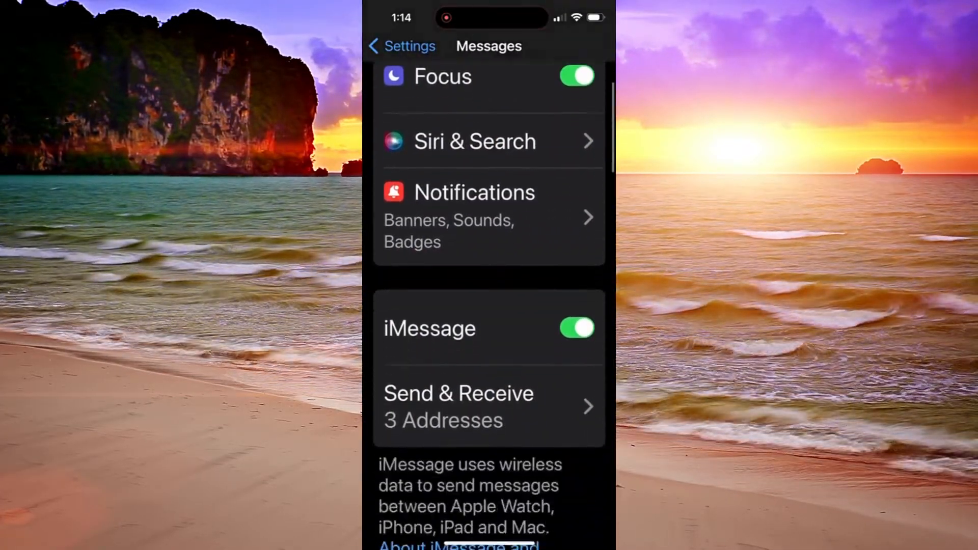
scroll(down, 3)
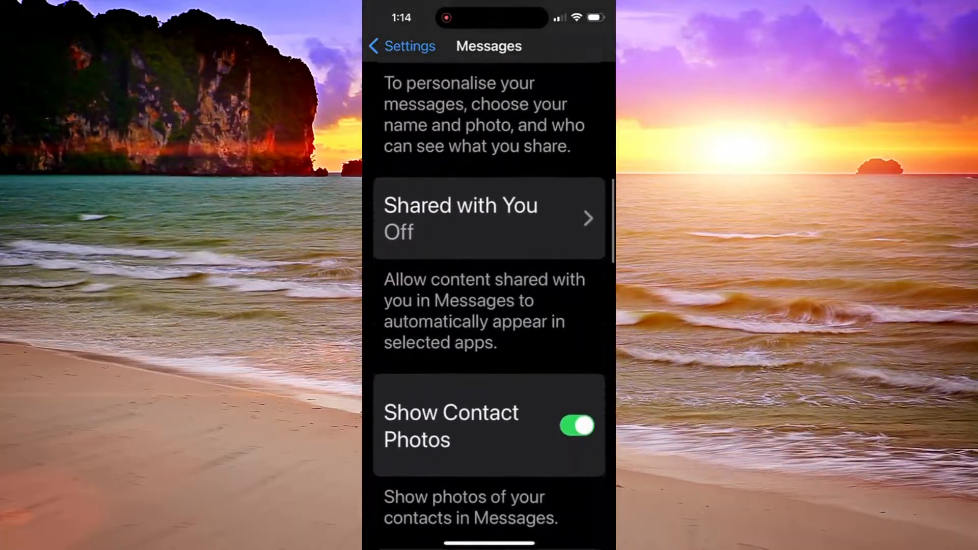
scroll(down, 3)
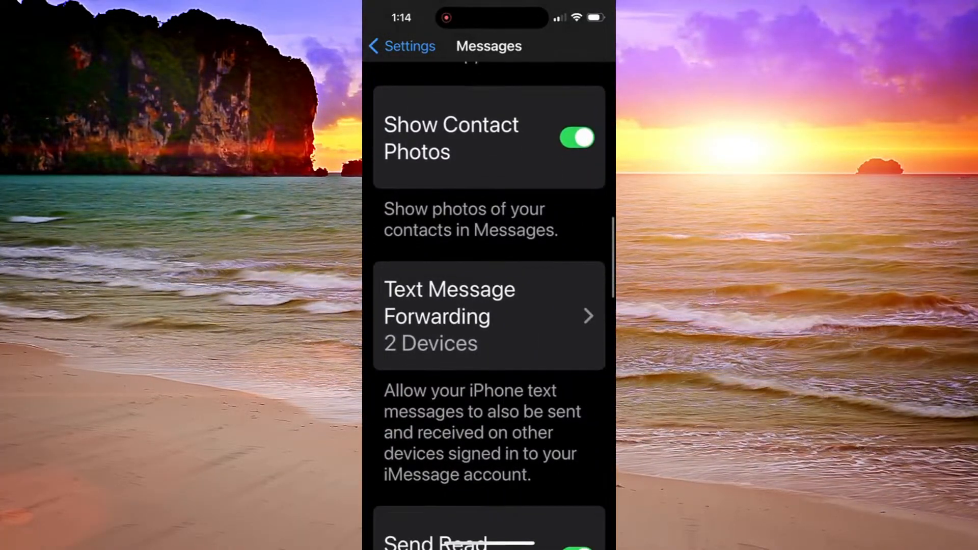
click(488, 315)
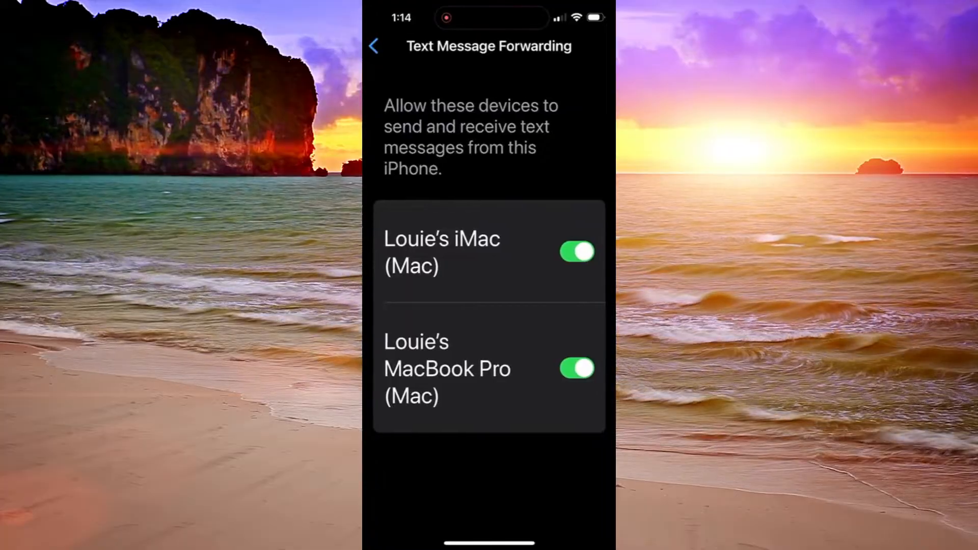